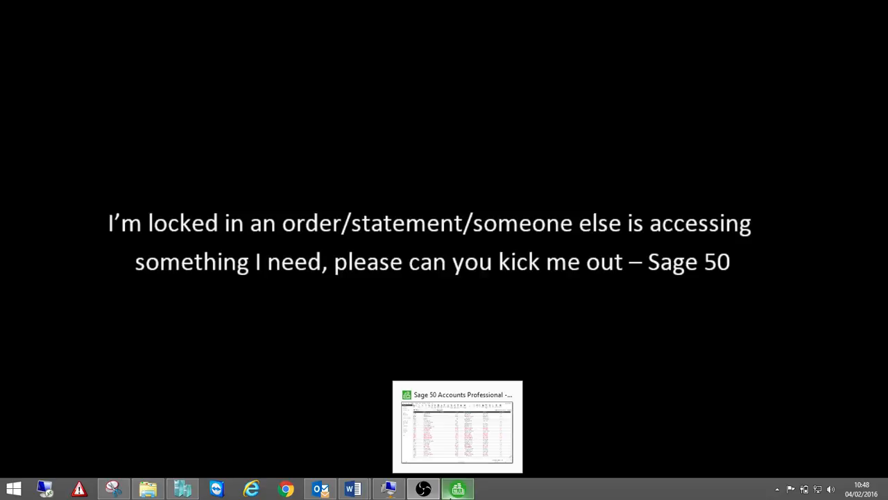
# Bring the Sage 50 window to the front, showing the 30-customer list
pyautogui.click(458, 426)
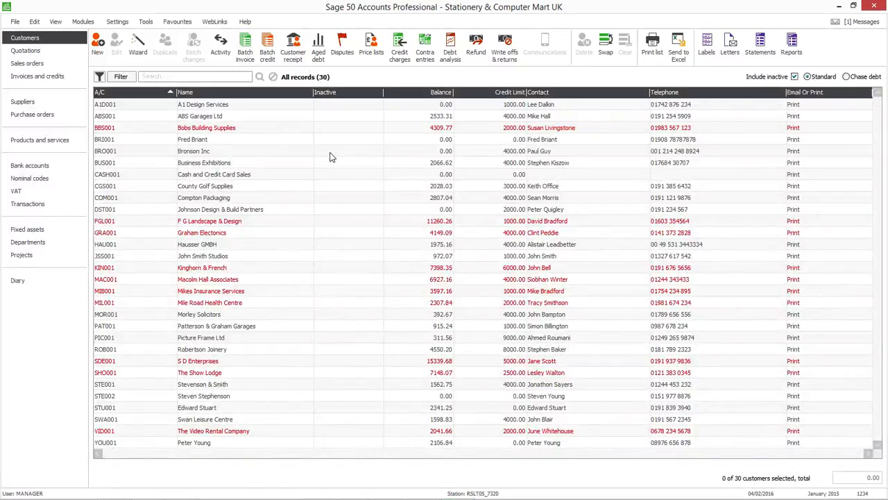
pyautogui.moveTo(337, 183)
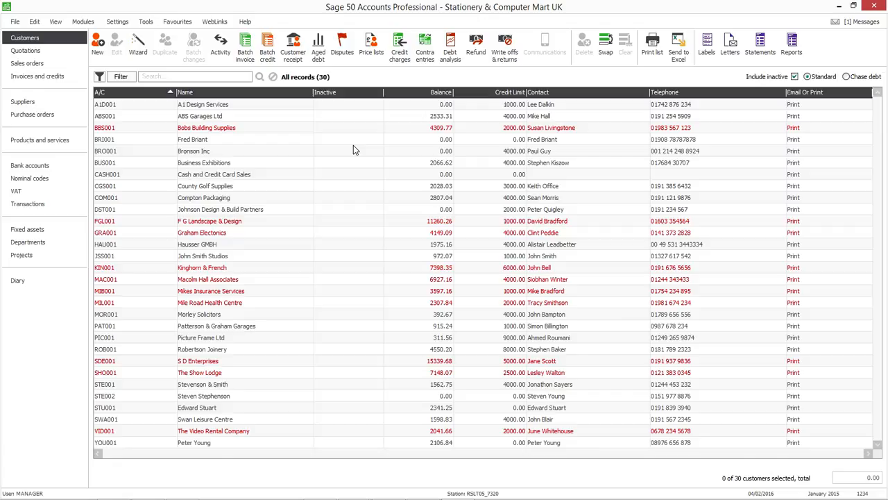
pyautogui.moveTo(345, 138)
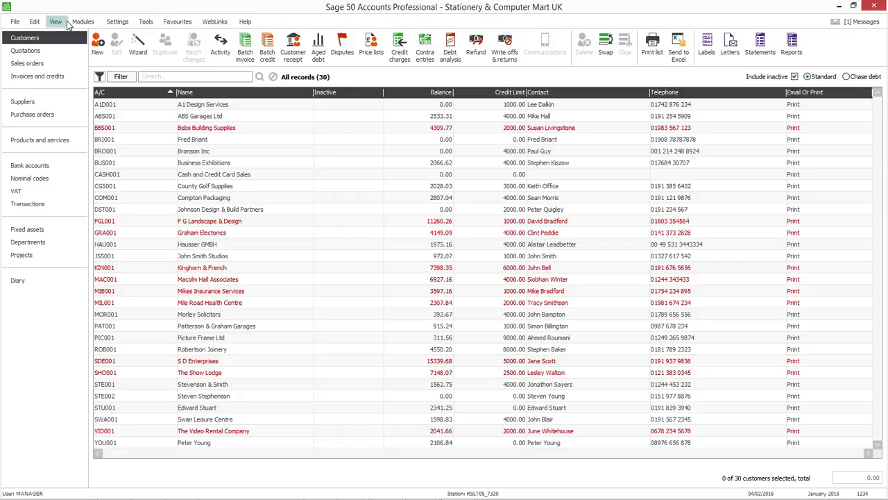
pyautogui.click(56, 21)
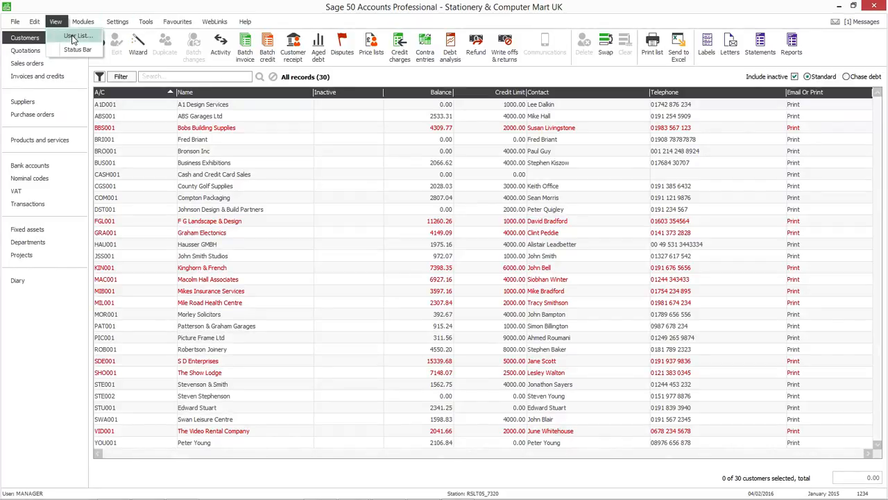
pyautogui.click(78, 35)
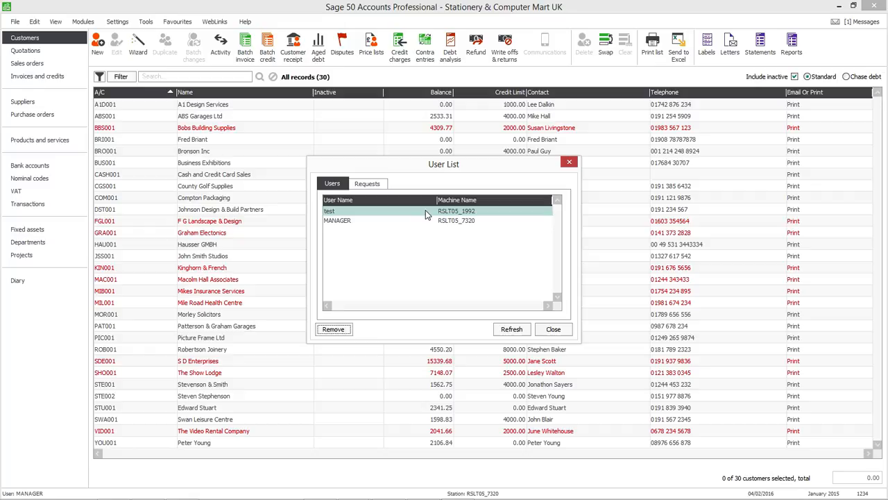
pyautogui.moveTo(407, 212)
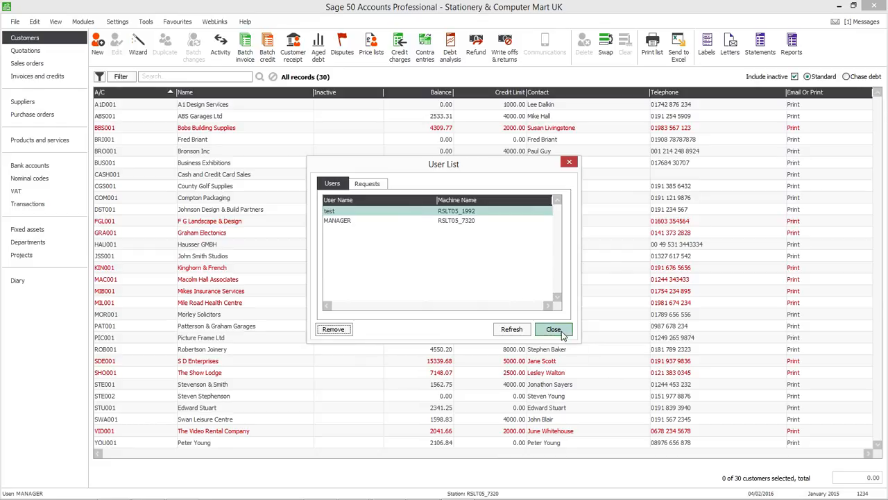
pyautogui.click(554, 329)
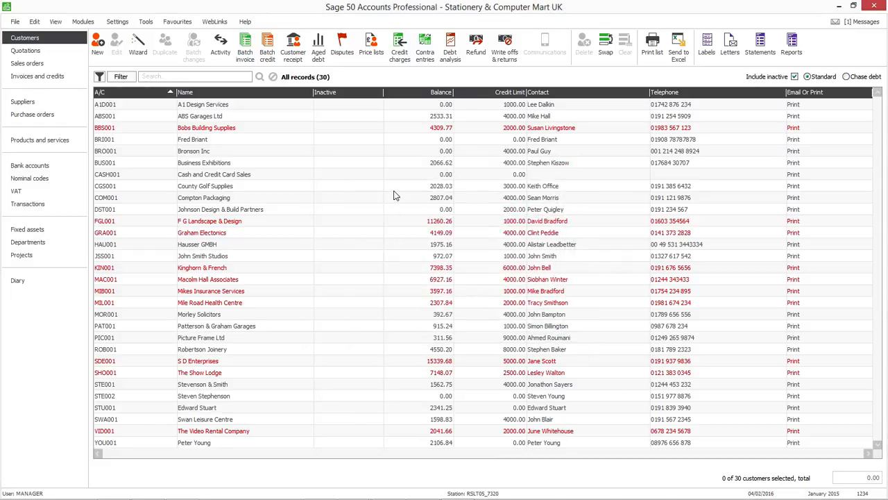
pyautogui.moveTo(378, 193)
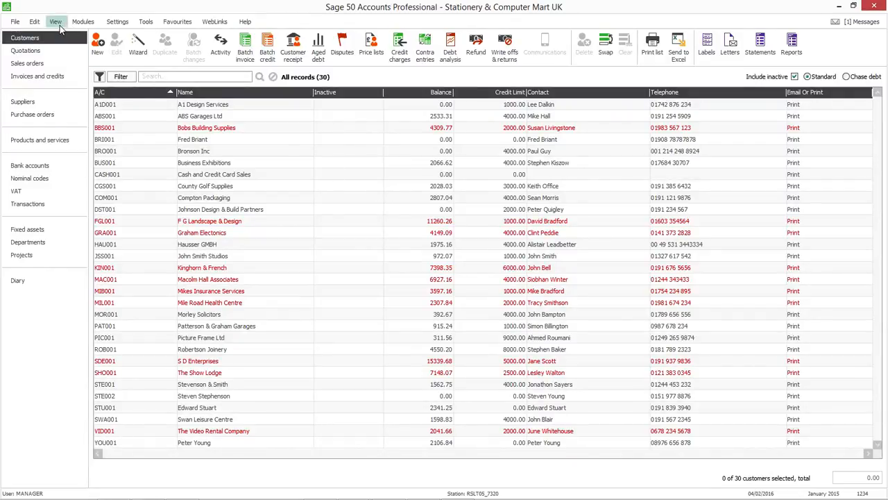
# Open View > User List to see test and MANAGER logged in
pyautogui.click(56, 21)
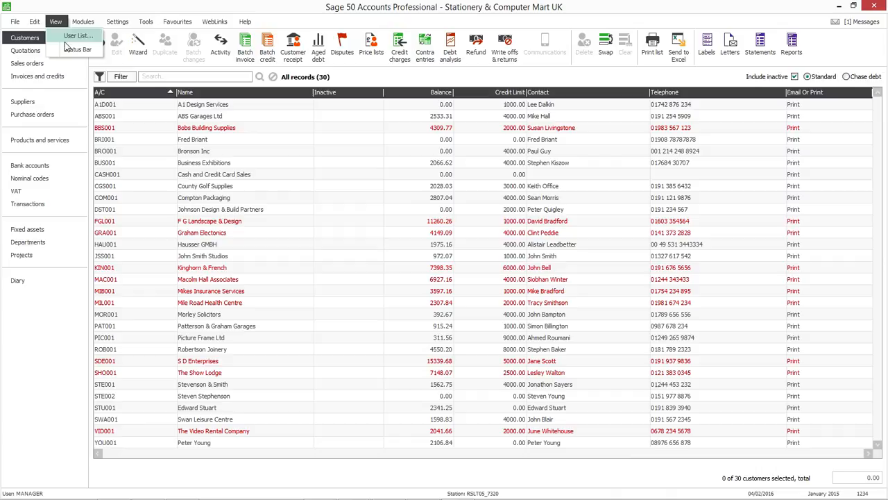
pyautogui.click(77, 35)
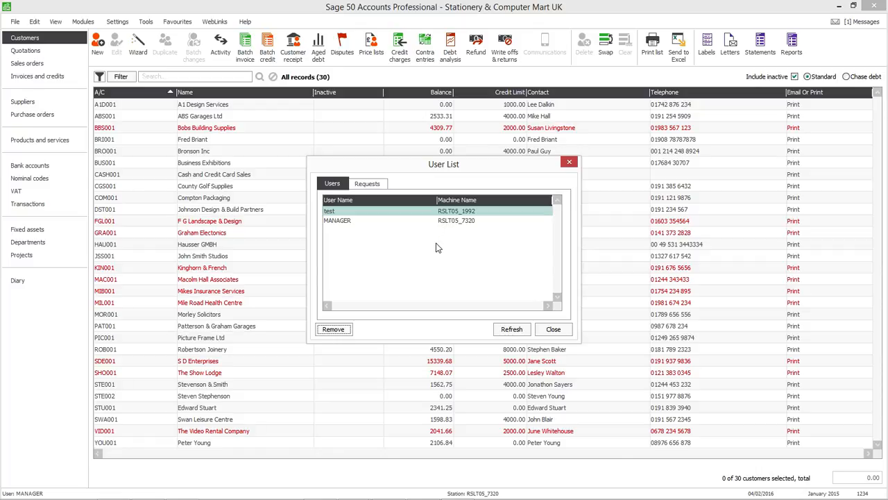
pyautogui.moveTo(360, 240)
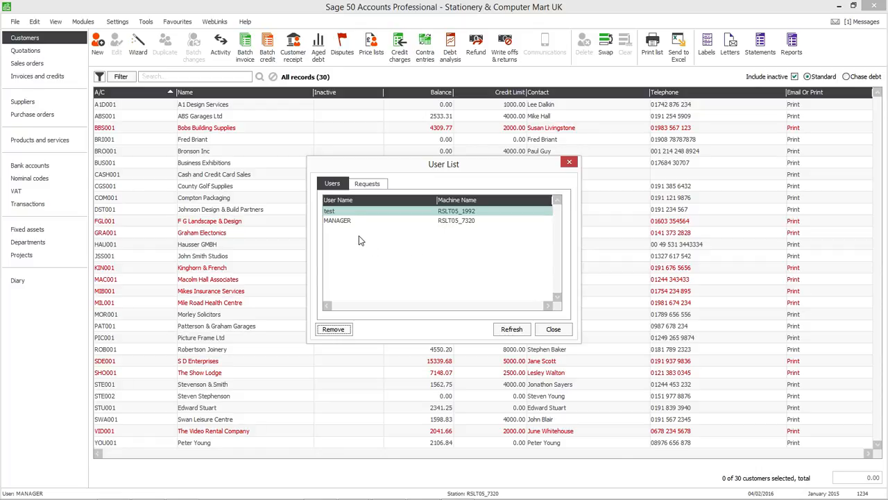
pyautogui.moveTo(359, 240)
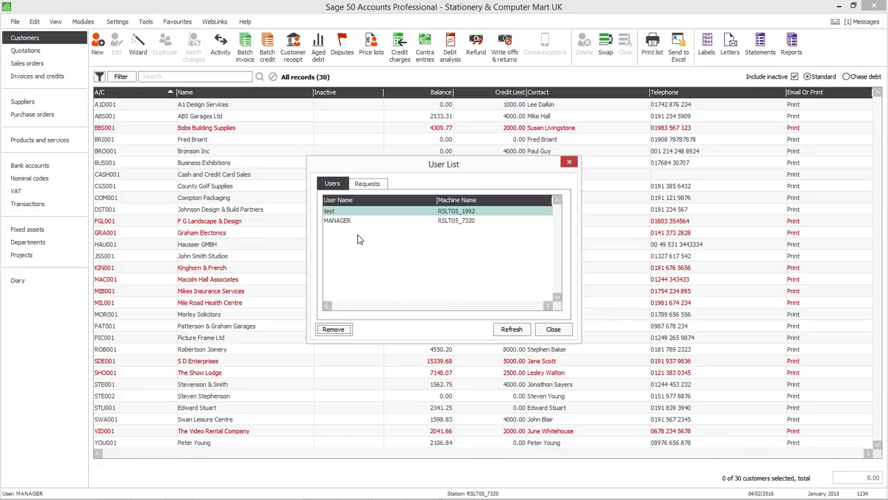
# Select the stale 'test' user and request its removal
pyautogui.click(337, 220)
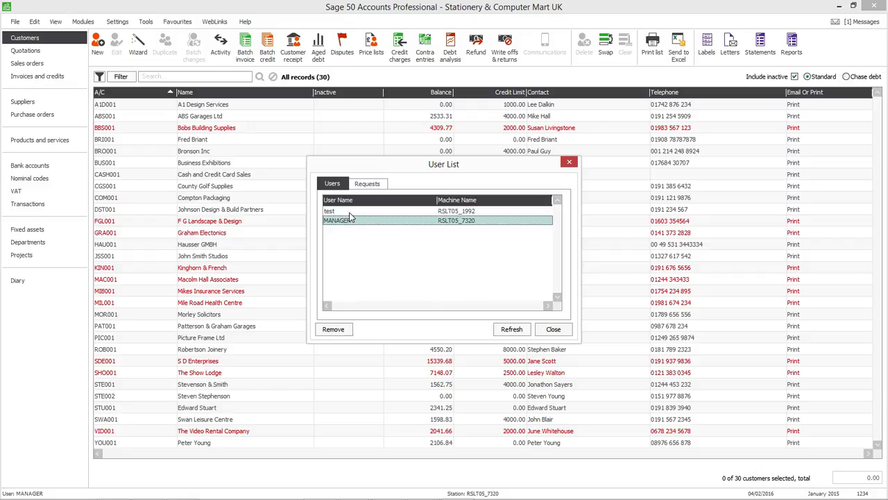
pyautogui.click(347, 211)
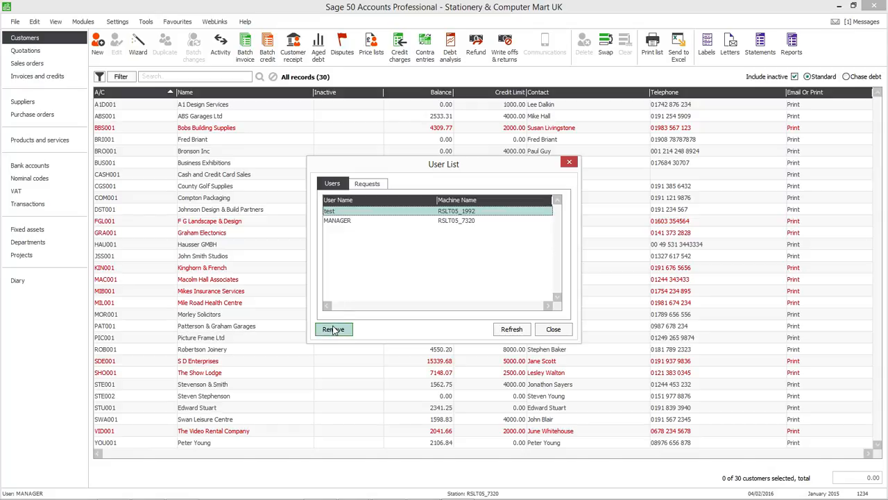
pyautogui.click(334, 329)
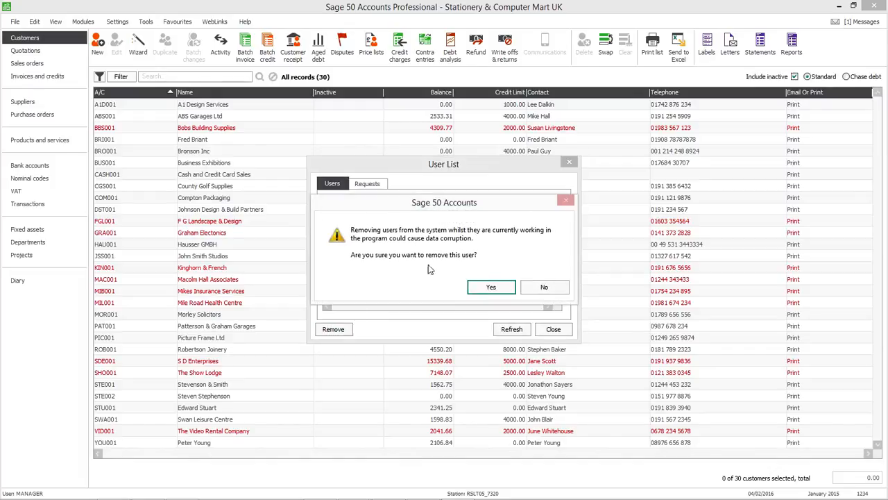
pyautogui.moveTo(464, 250)
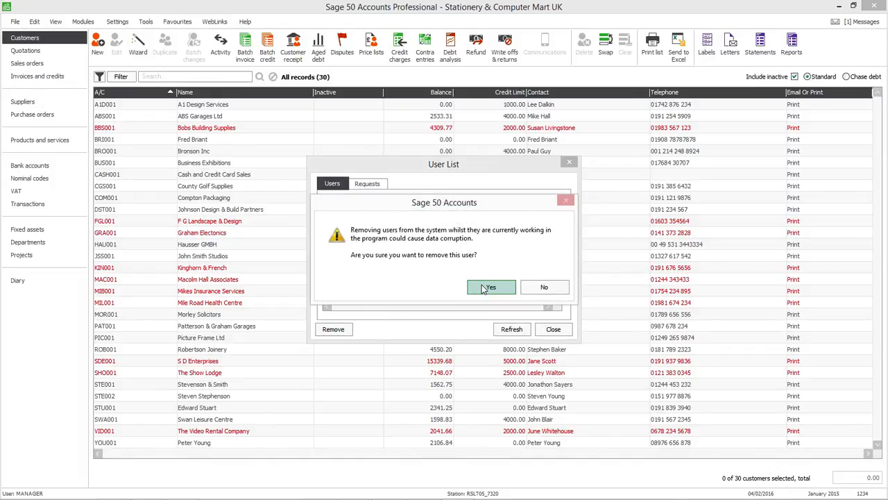
# Confirm the data-corruption warning so the 'test' user is removed
pyautogui.click(491, 287)
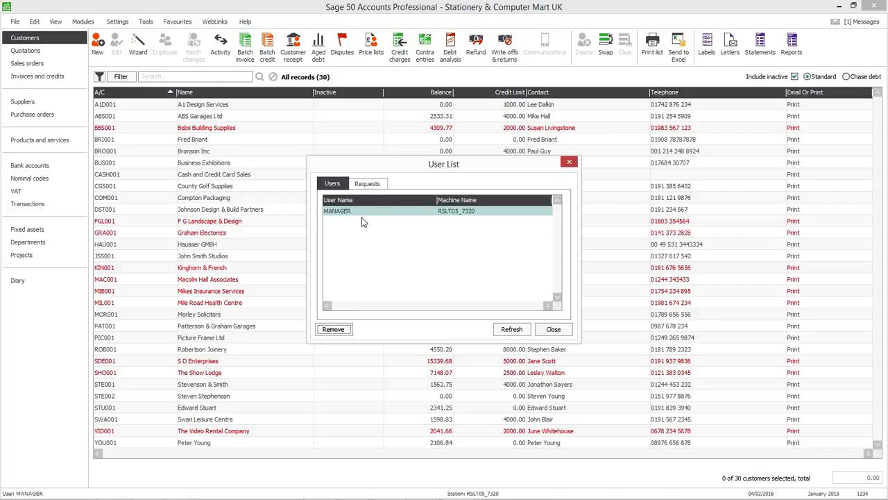
pyautogui.moveTo(360, 251)
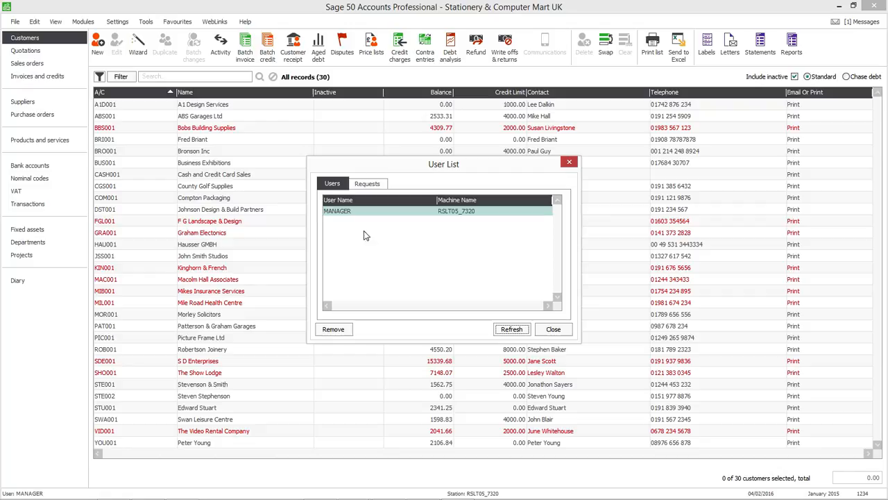
pyautogui.moveTo(364, 249)
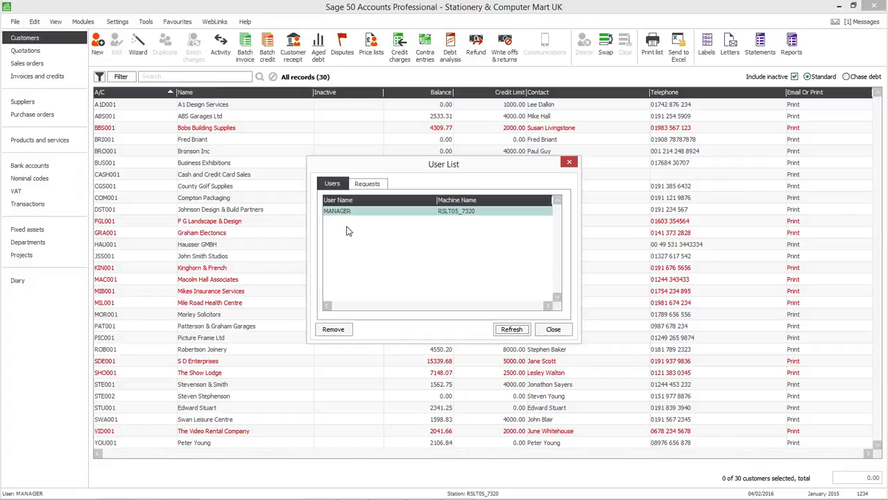
pyautogui.moveTo(378, 284)
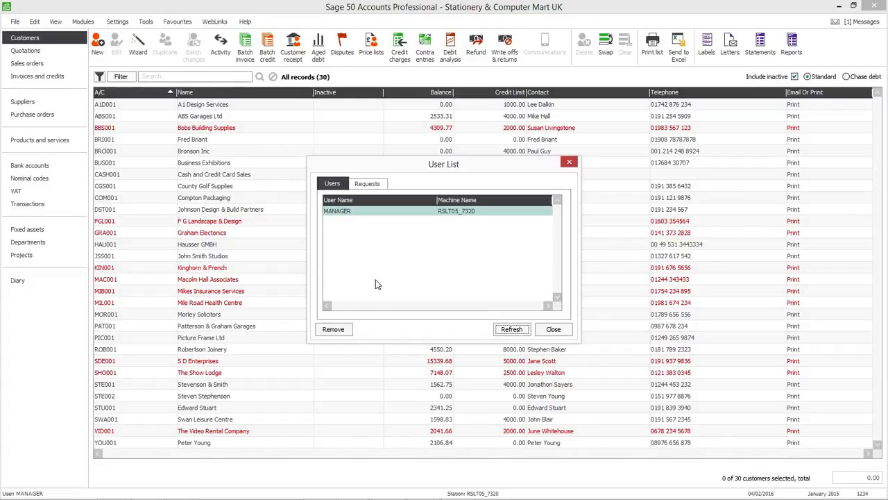
pyautogui.moveTo(350, 231)
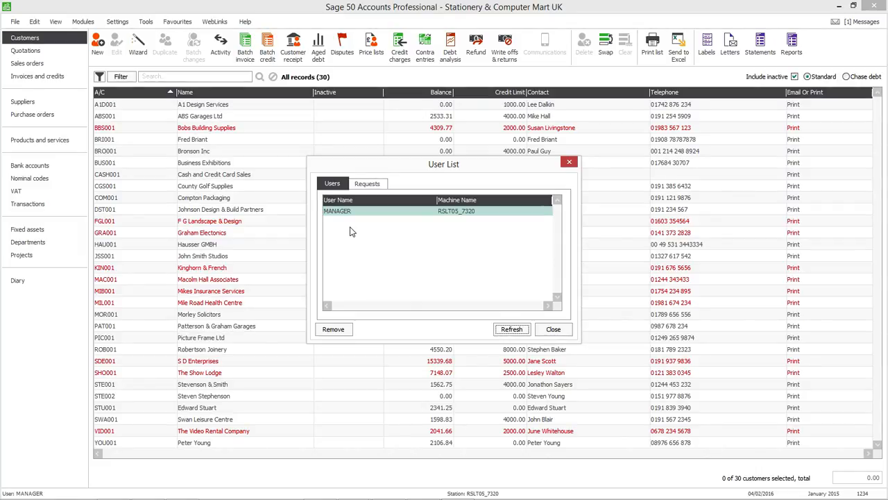
# Close the User List and all open windows, confirming to reach the Welcome page
pyautogui.click(553, 329)
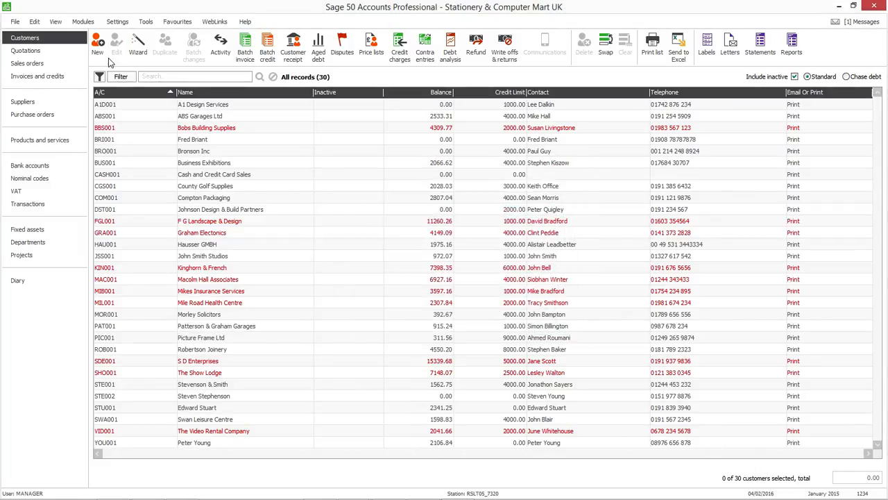
pyautogui.click(14, 21)
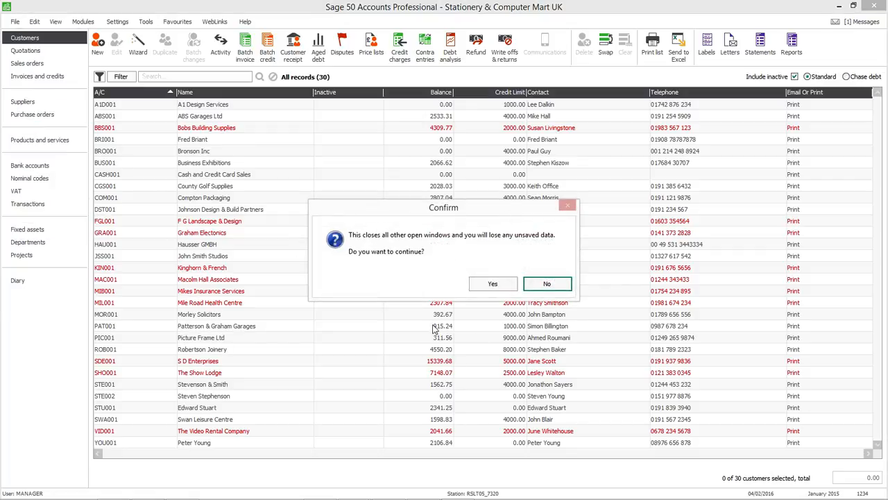
pyautogui.click(493, 283)
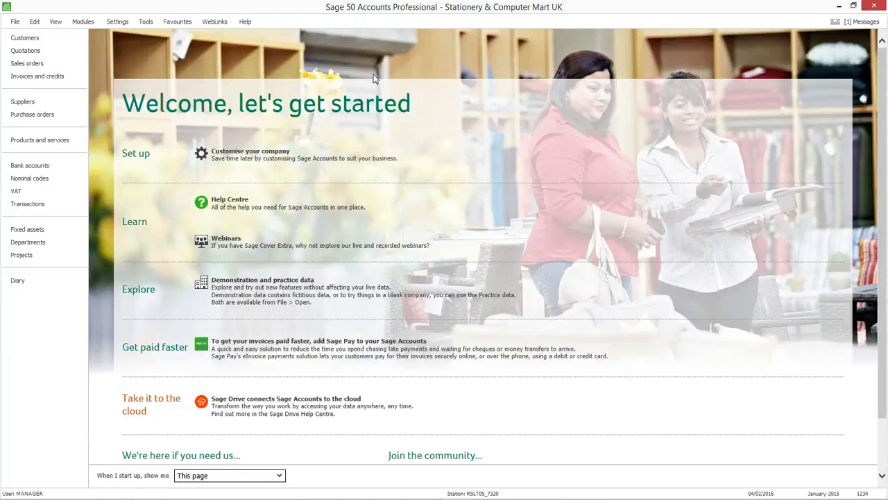
pyautogui.moveTo(275, 56)
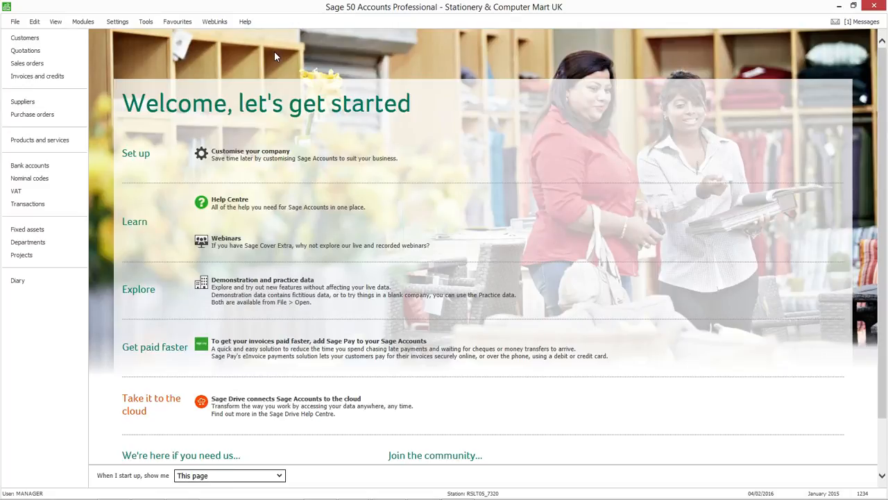
pyautogui.moveTo(733, 123)
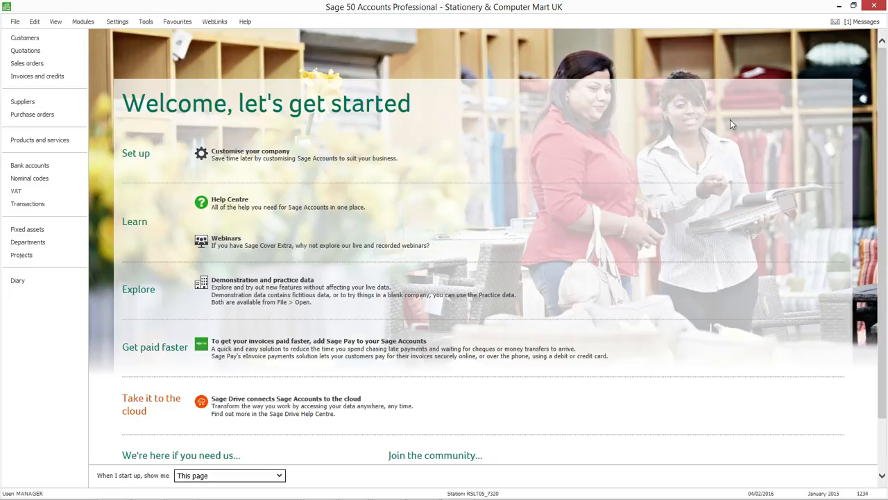